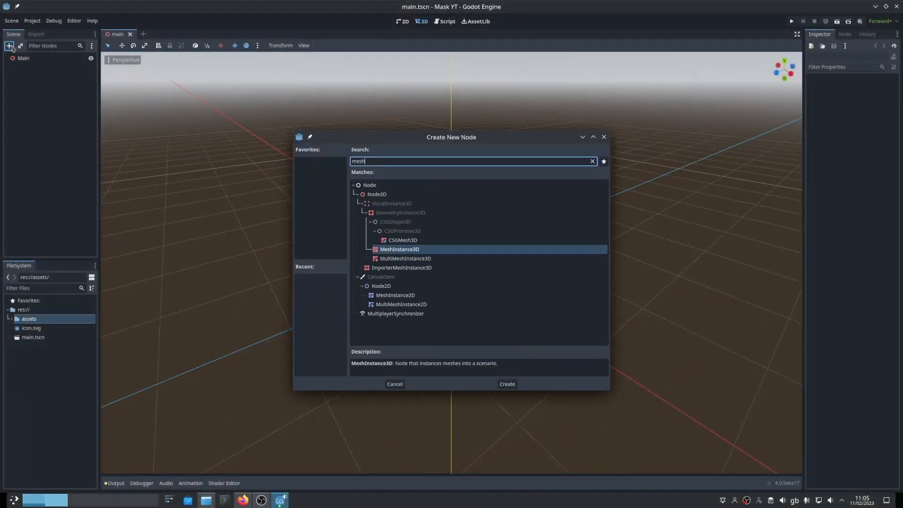
# Add a MeshInstance3D node to the scene alongside the Wall boxes.
pyautogui.click(505, 383)
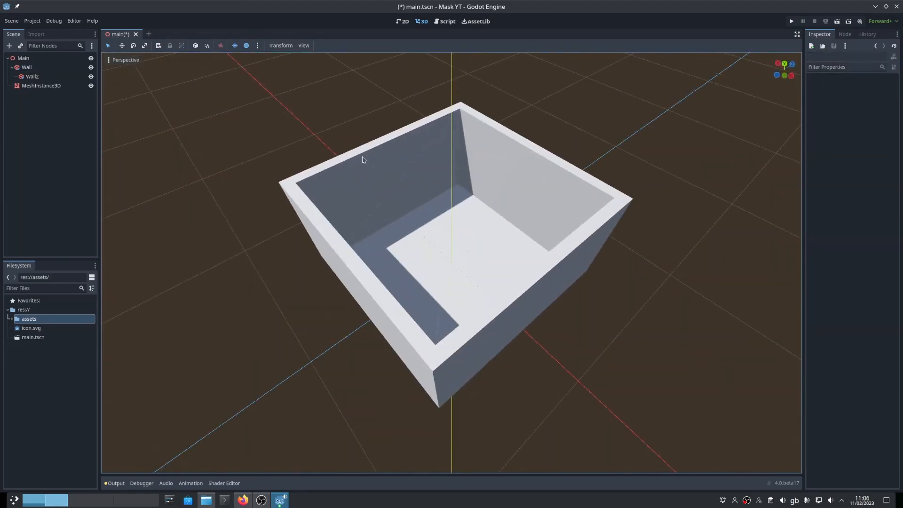
# Add a Water MeshInstance3D with an alpha-transparent blue StandardMaterial3D inside the Wall box.
pyautogui.click(8, 45)
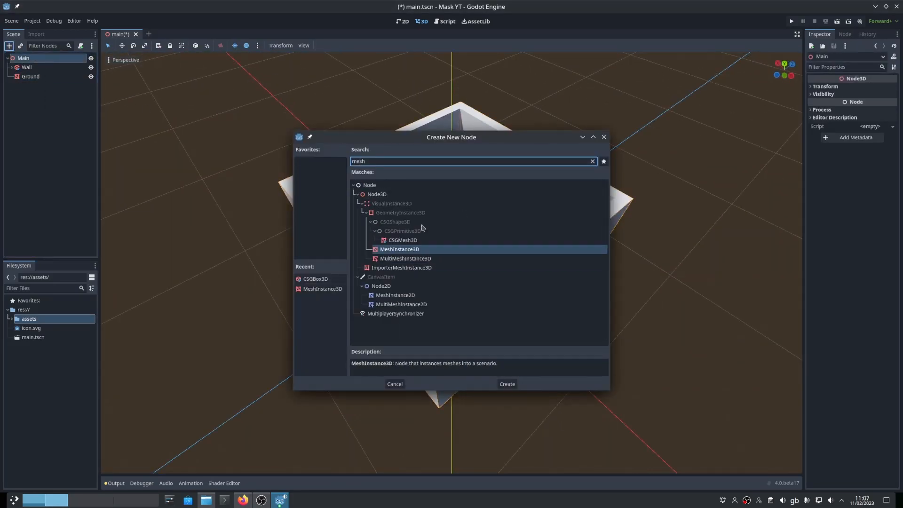
pyautogui.click(505, 384)
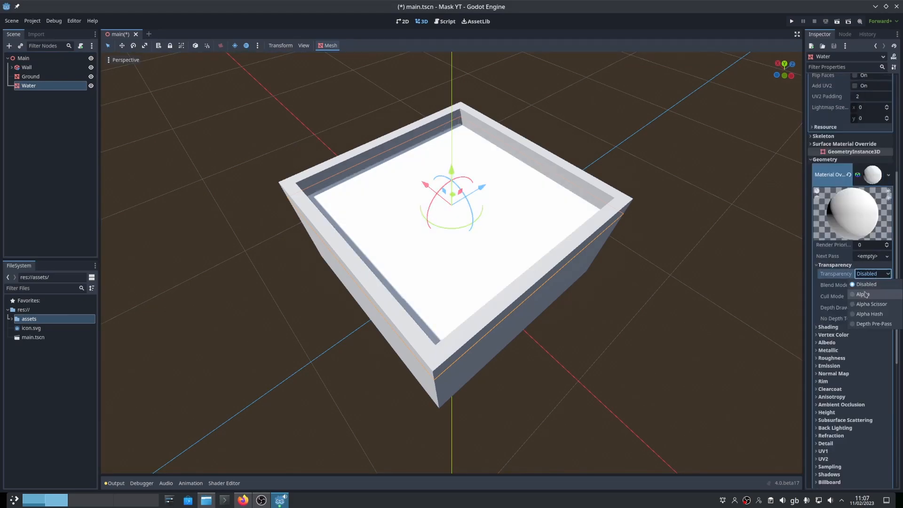
pyautogui.click(873, 299)
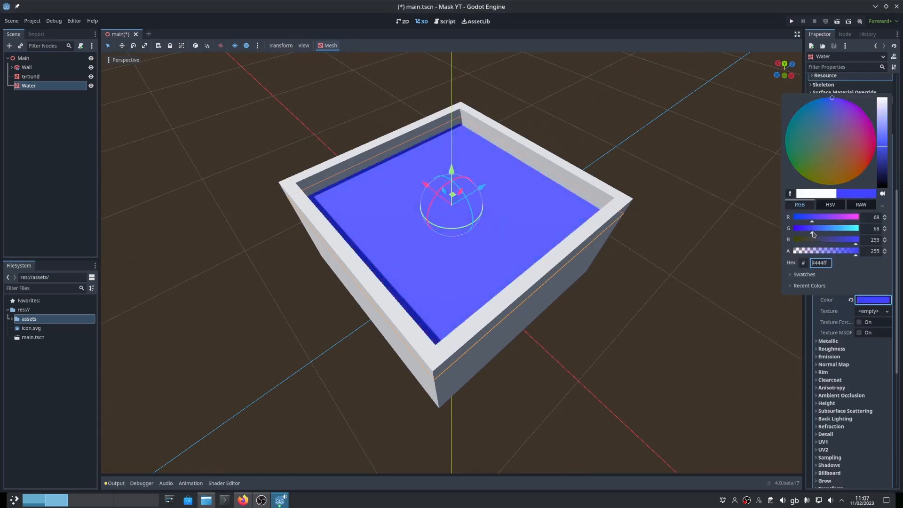
pyautogui.click(26, 67)
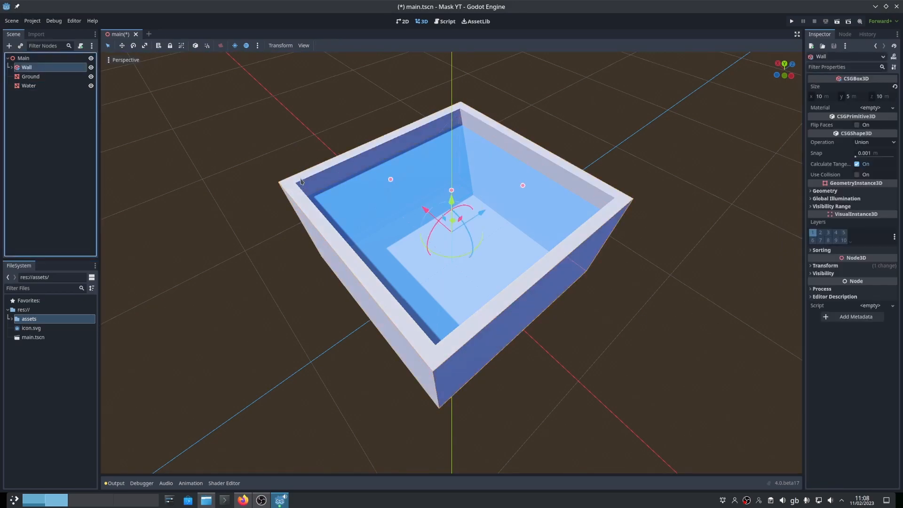
# Add a hollow CSGBox3D Box with subtracting Box2, 2 m, placed in the water.
pyautogui.click(10, 45)
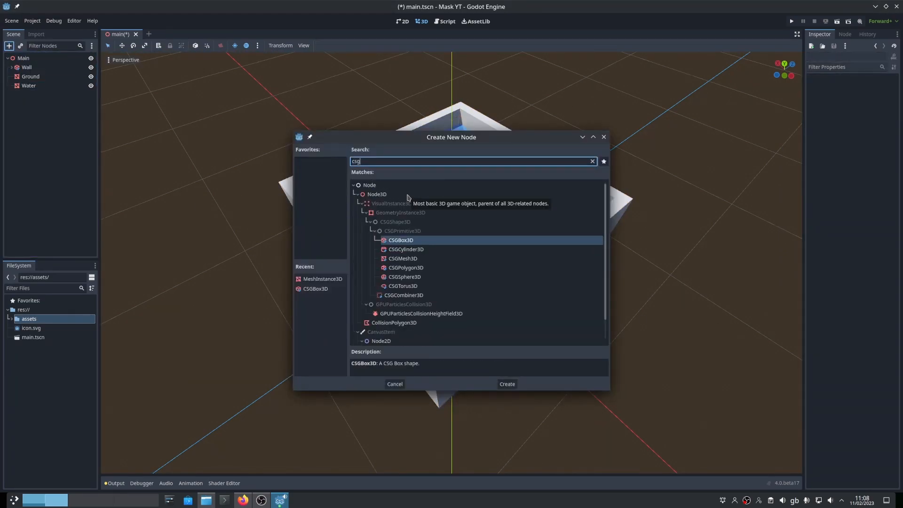
pyautogui.click(505, 384)
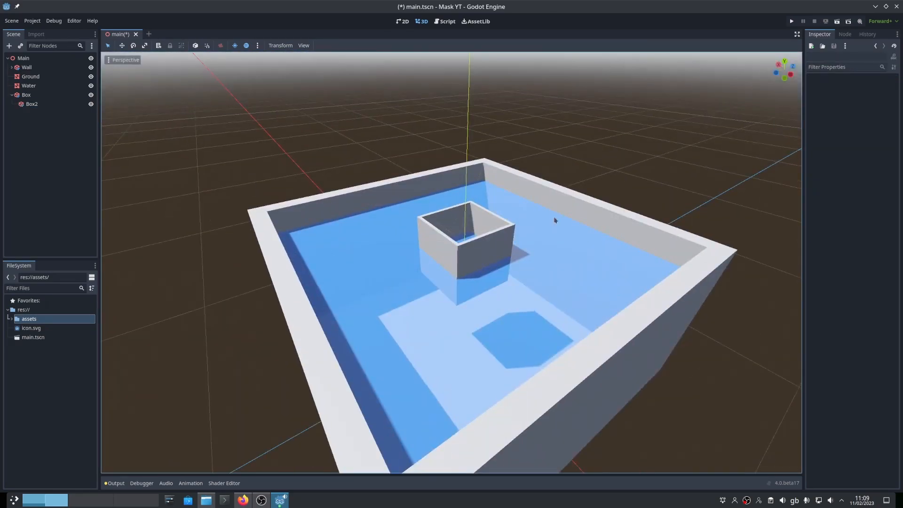
pyautogui.click(27, 94)
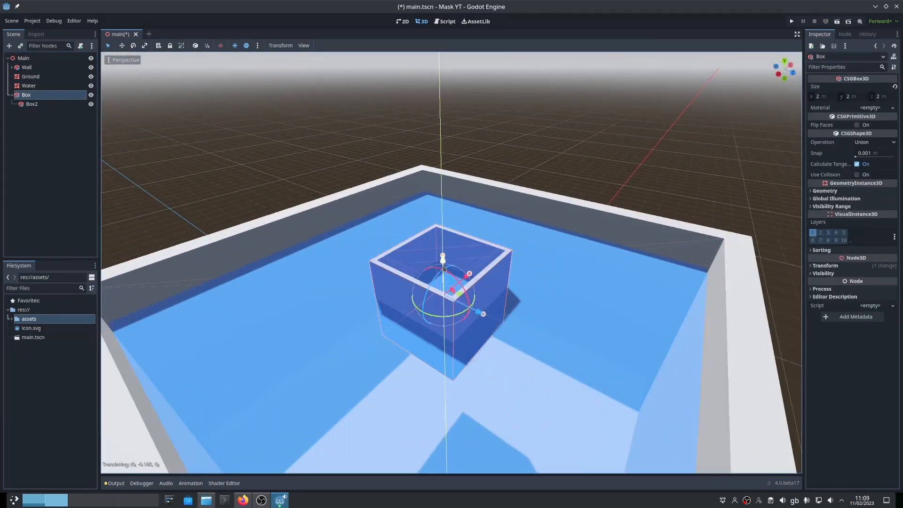
# Create a ShaderMaterial resource in the materials folder and save it as mask.tres.
pyautogui.rightClick(37, 327)
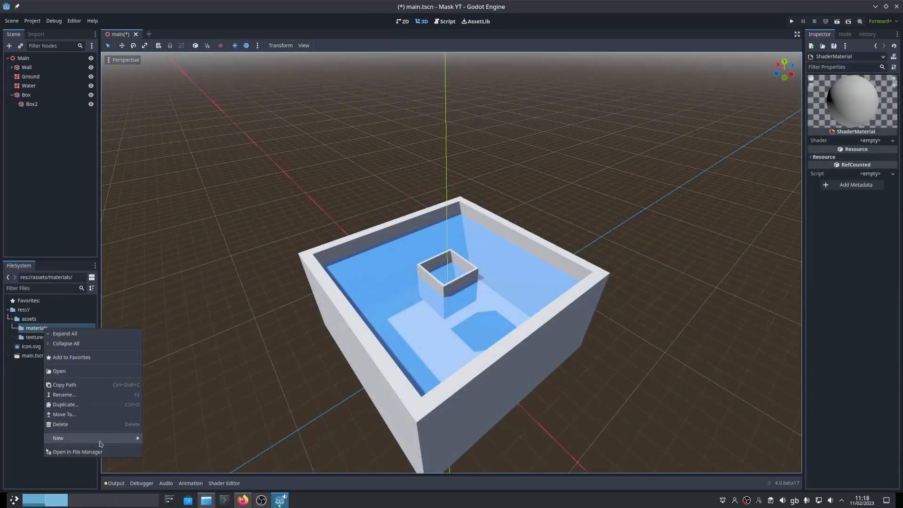
pyautogui.click(57, 437)
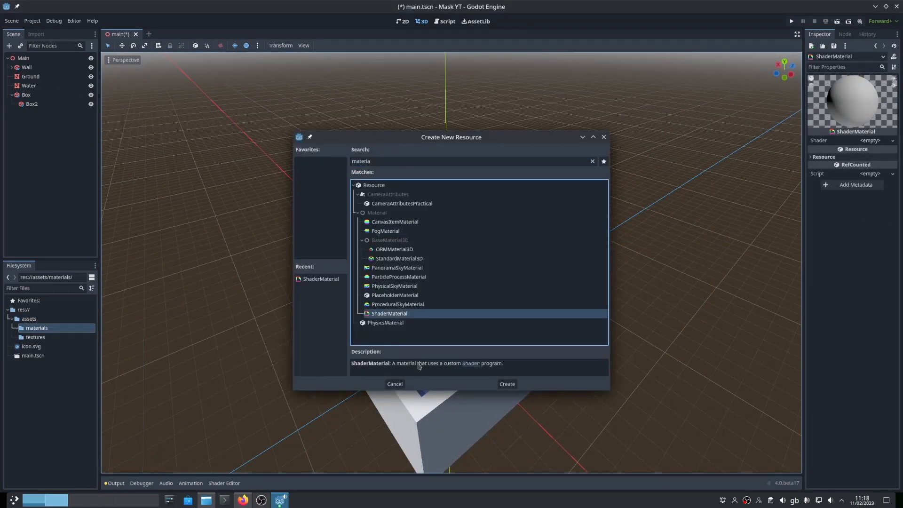
pyautogui.click(506, 384)
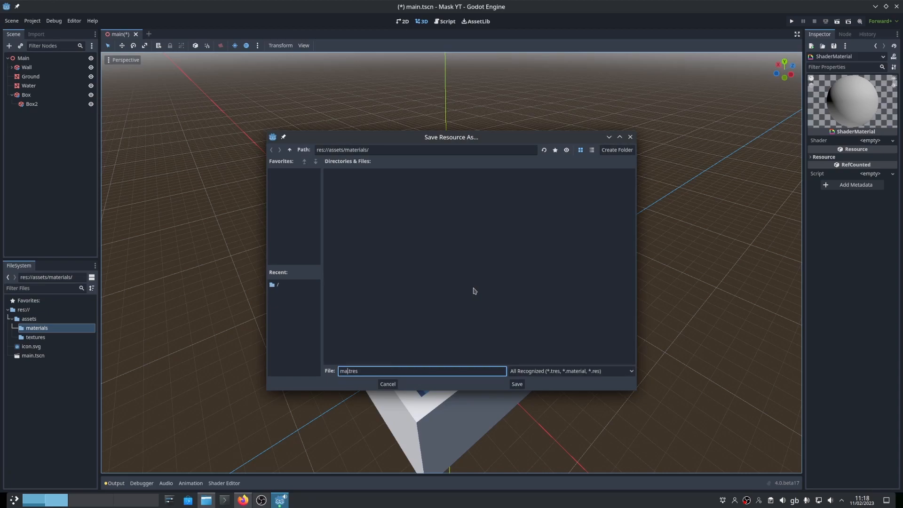
pyautogui.click(515, 383)
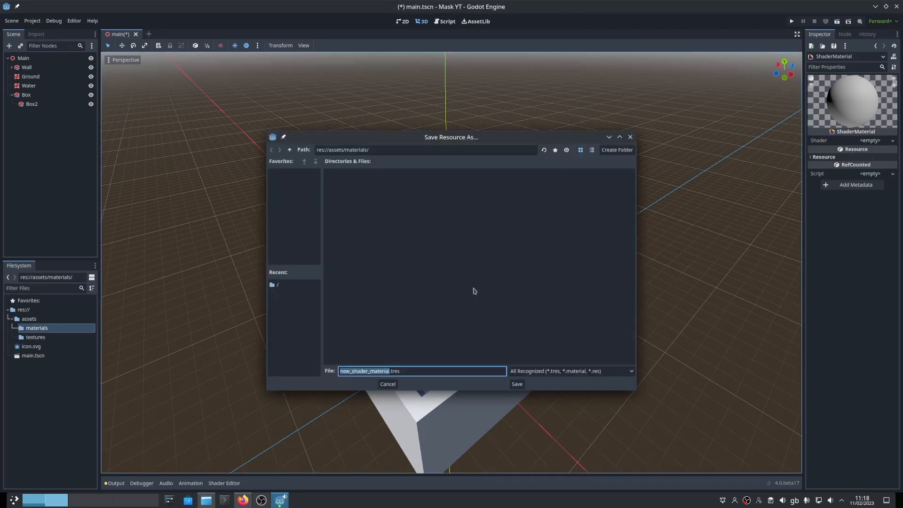
pyautogui.click(516, 383)
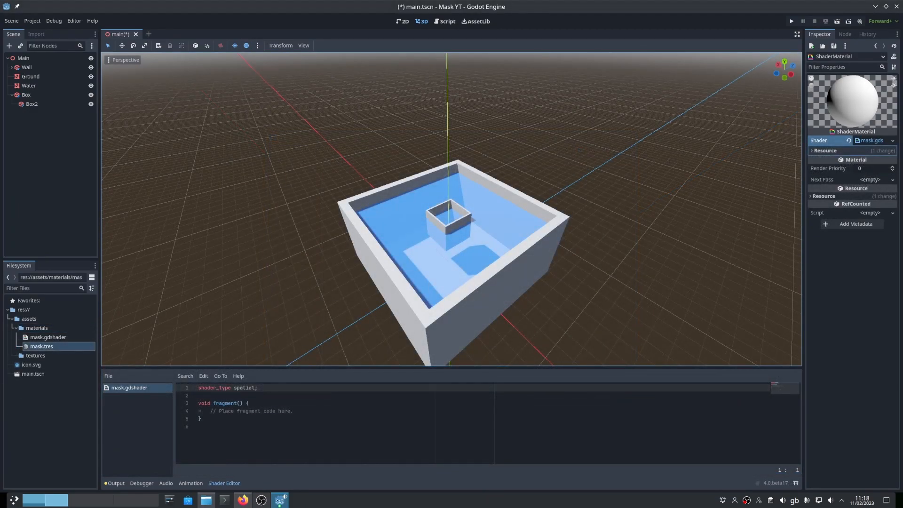
# Write render_mode unshaded, a SCREEN_TEXTURE uniform and ALBEDO from textureLod, then save with Ctrl+S.
pyautogui.write('render_mode unshaded;')
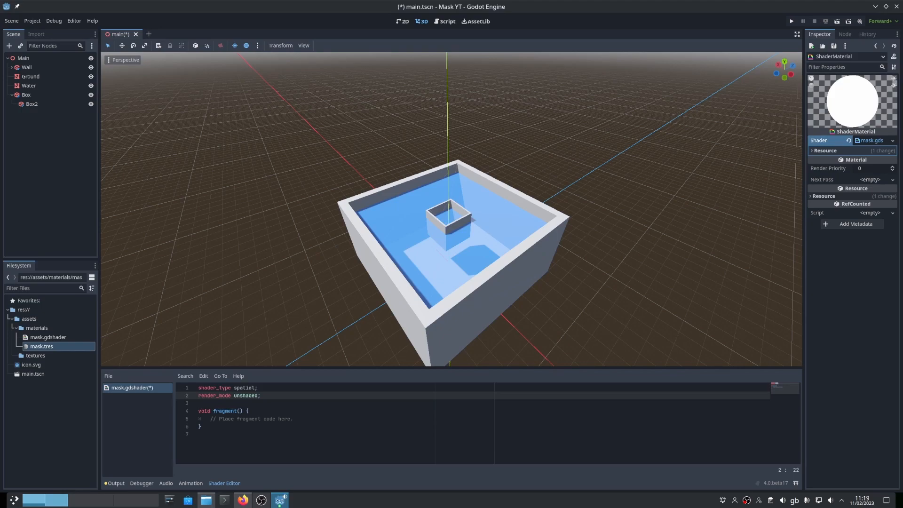
pyautogui.moveTo(51, 366)
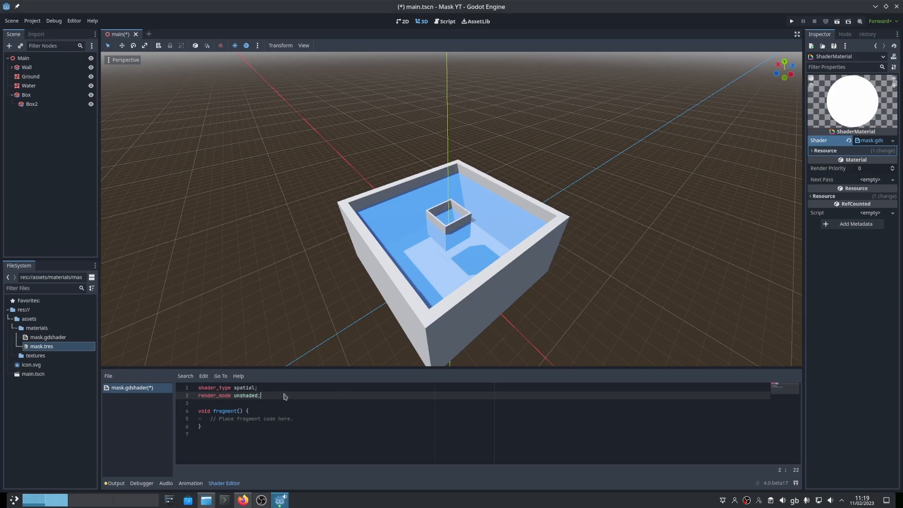
pyautogui.write('uniform sampler2D SCREEN_TEXTURE : hint_screen_texture, filter_linear_mipmap;')
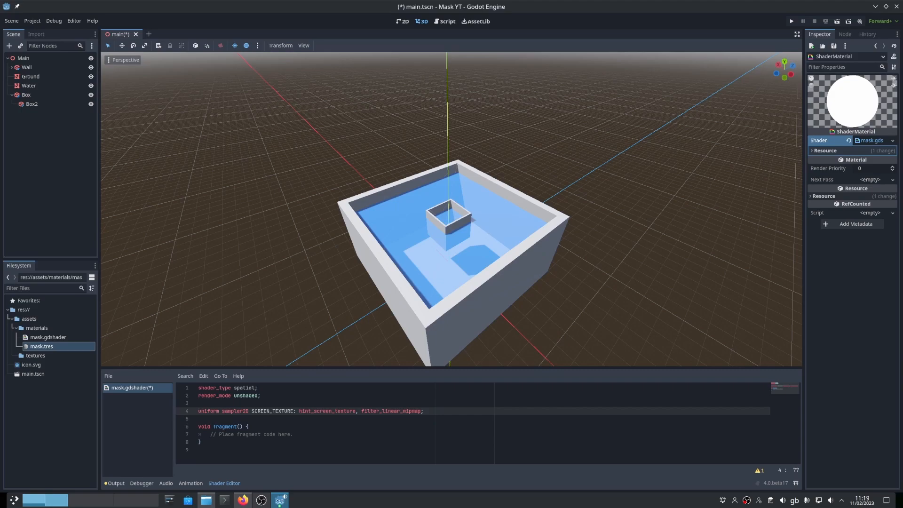
pyautogui.moveTo(301, 433)
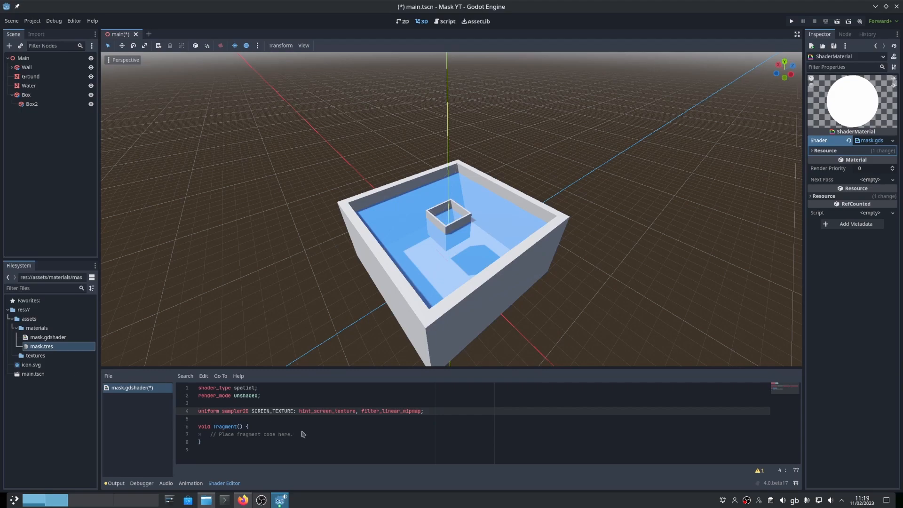
pyautogui.write('ALBEDO = textureLod(SCREEN_TEXTURE, SCREEN_UV, 0.0).rgb;')
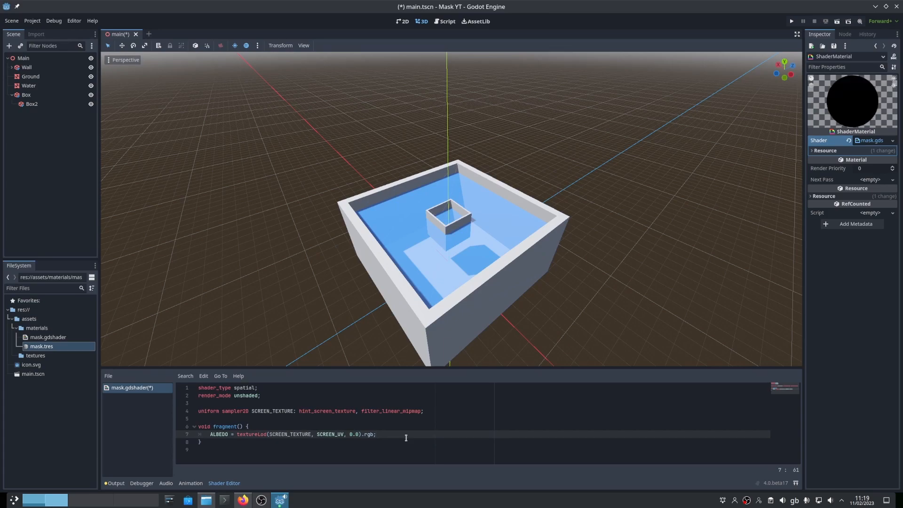
pyautogui.press('ctrl+s')
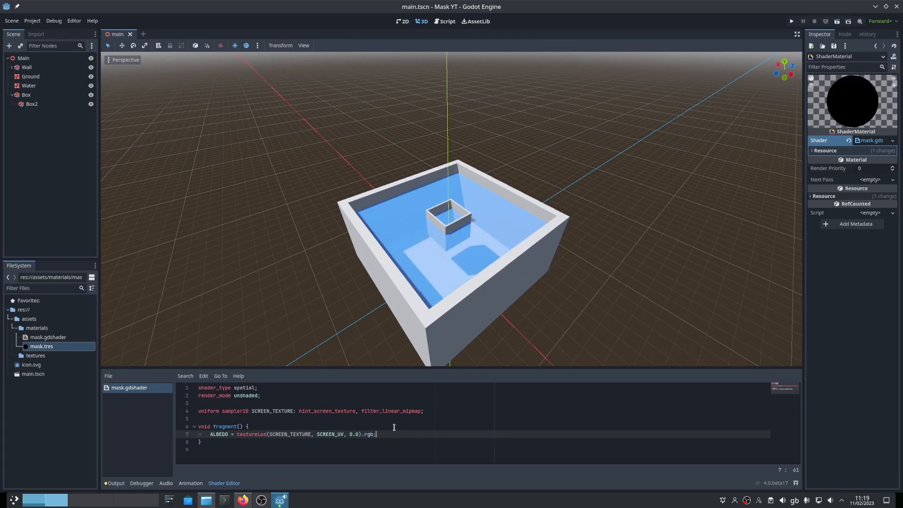
# Add a MeshInstance3D for the mask plane in the small box.
pyautogui.click(9, 45)
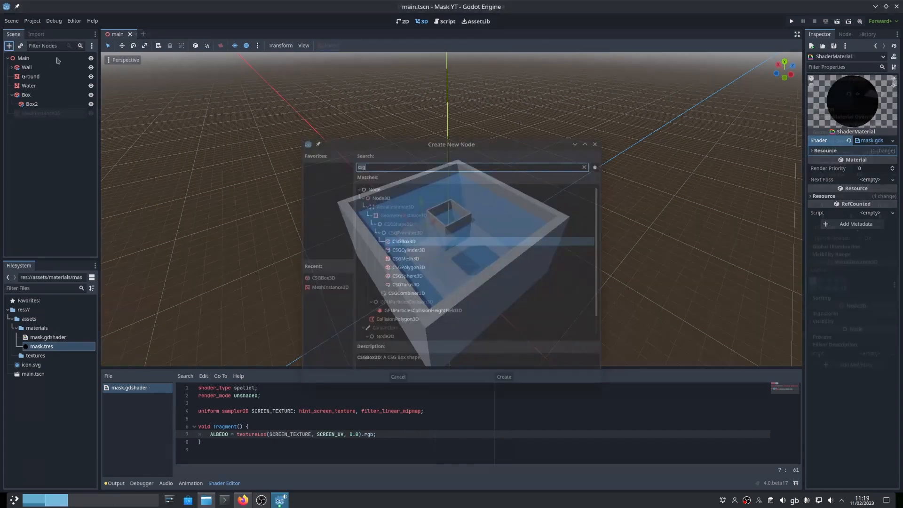
pyautogui.click(502, 376)
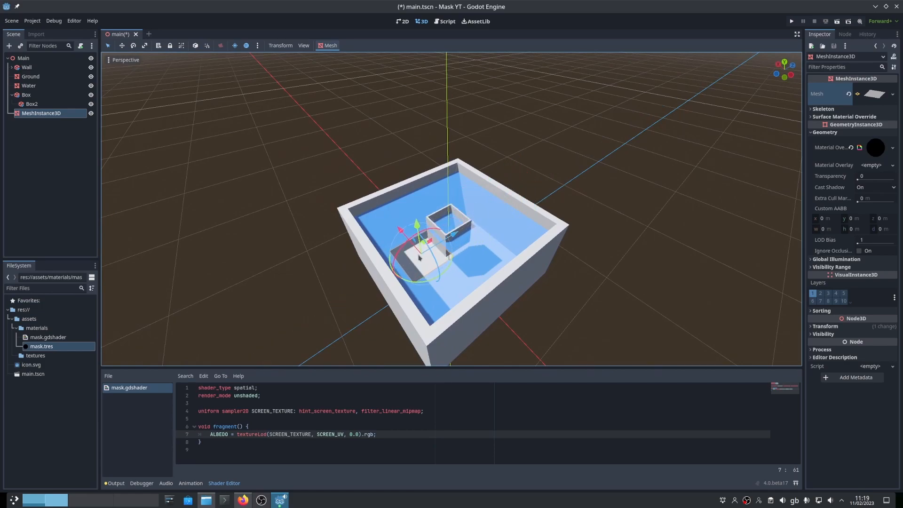
pyautogui.moveTo(350, 185)
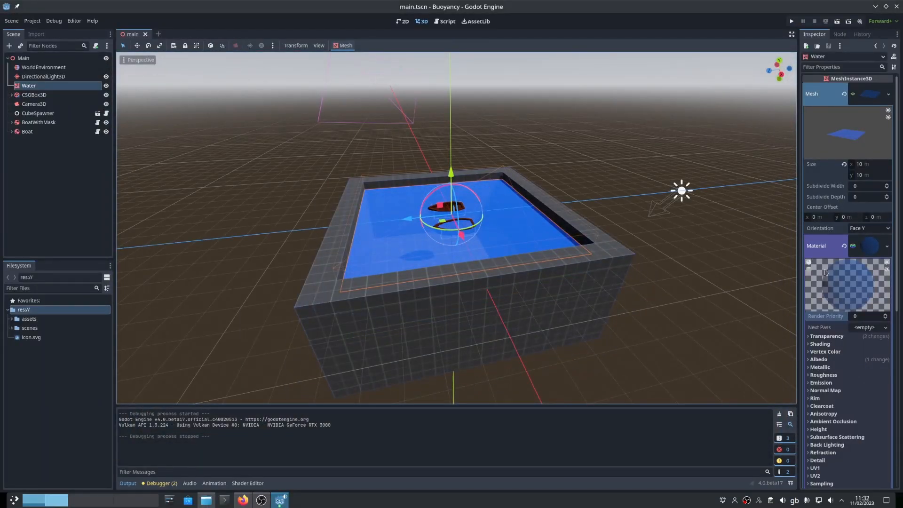
# Select the Water MeshInstance3D in the Buoyancy project's scene.
pyautogui.click(886, 318)
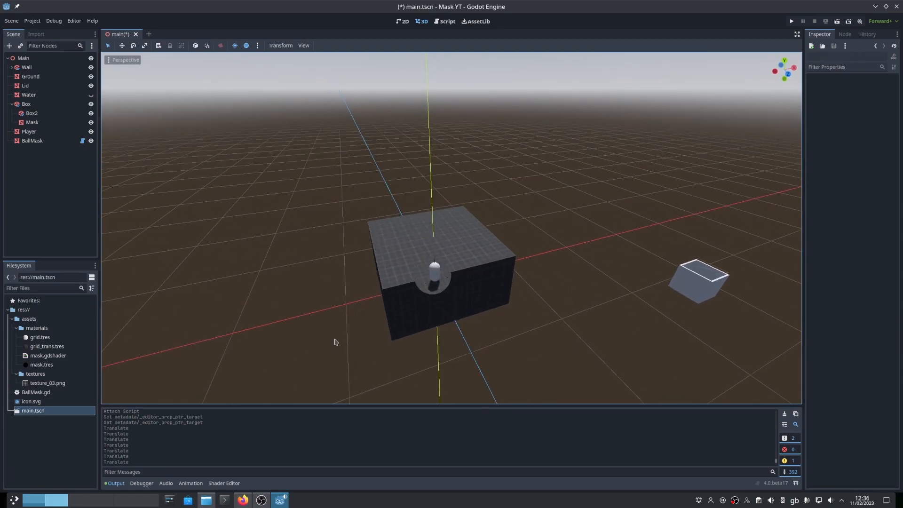
# Select BallMask in the Scene dock and move it around the Player capsule.
pyautogui.scroll(-3)
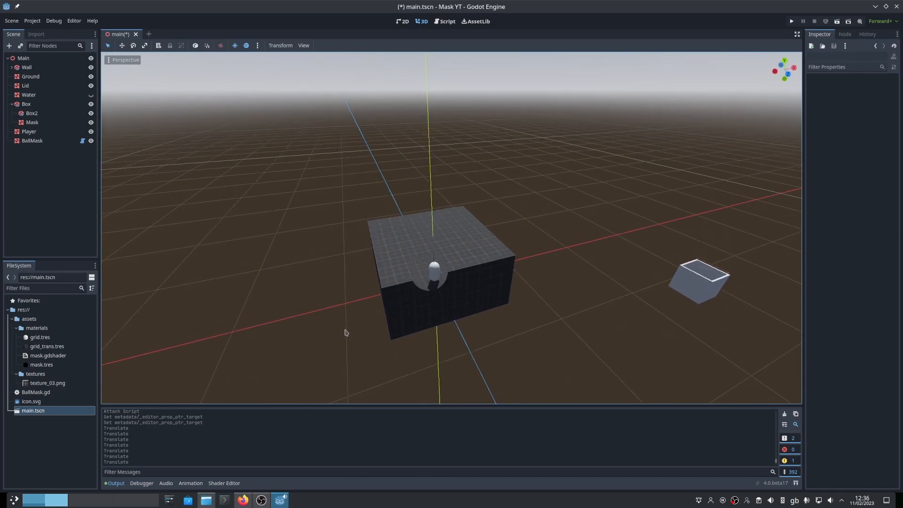
pyautogui.click(32, 141)
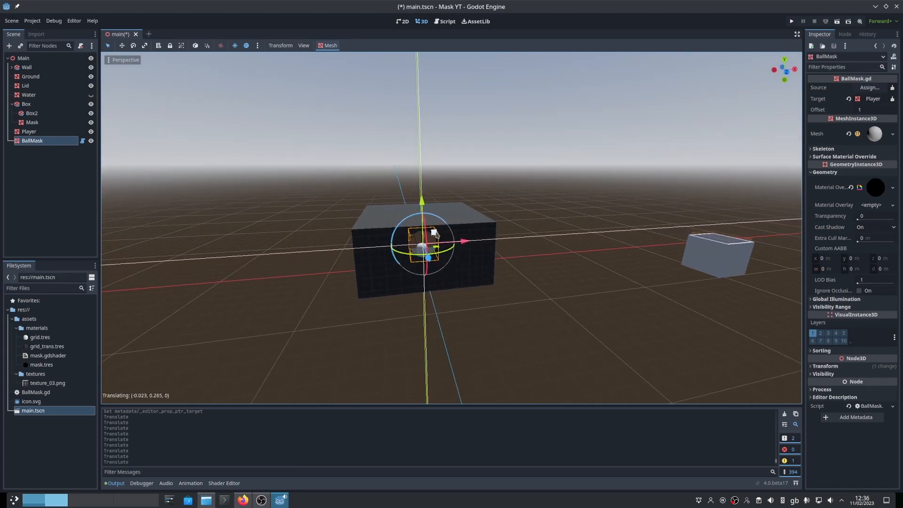
pyautogui.click(791, 21)
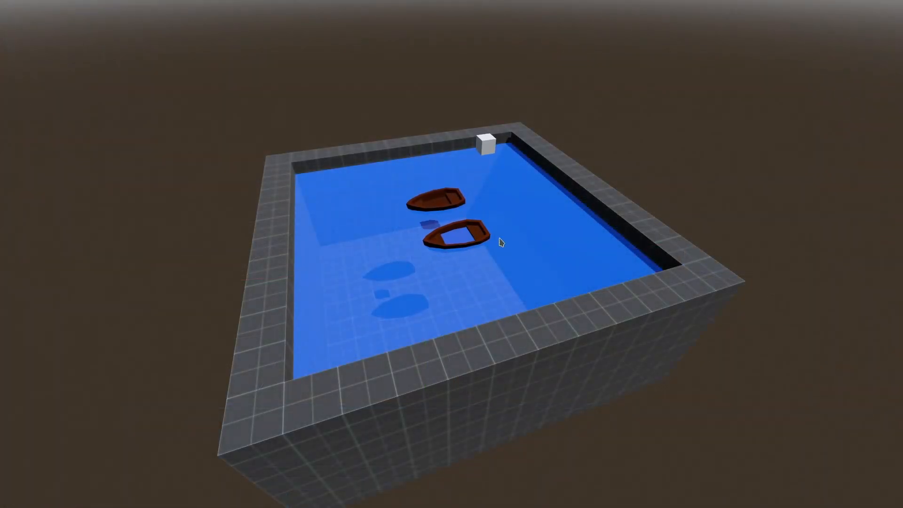